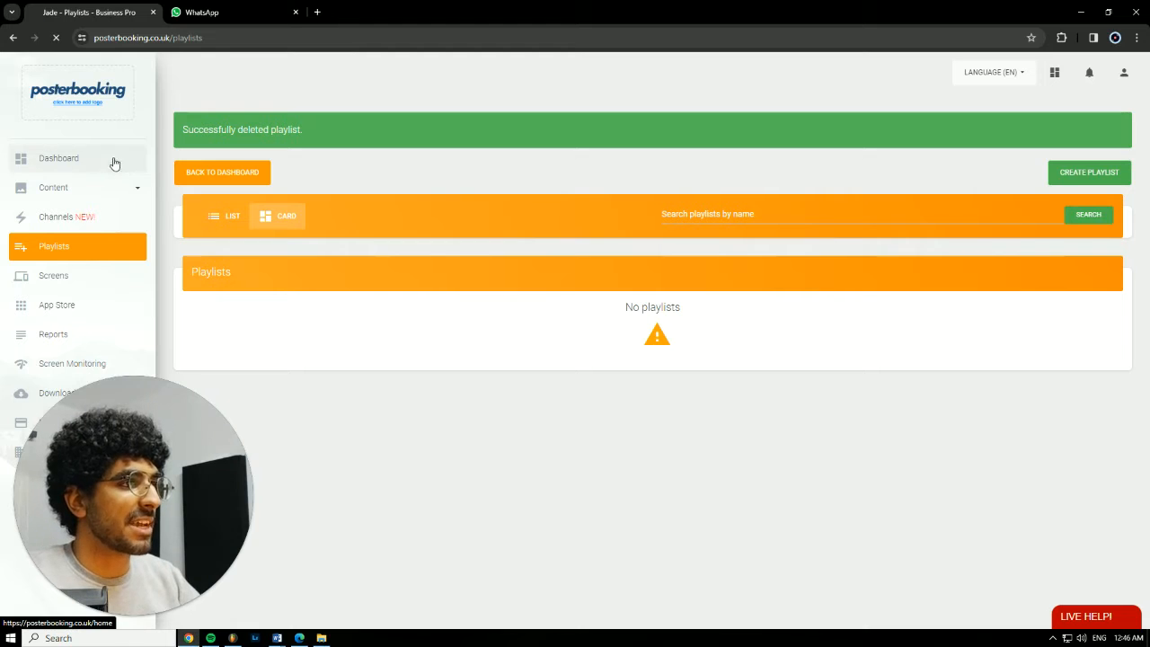
View the Screens list showing Jade 1 without a playlist, dismissing the Add Screen dialog
left_click(58, 158)
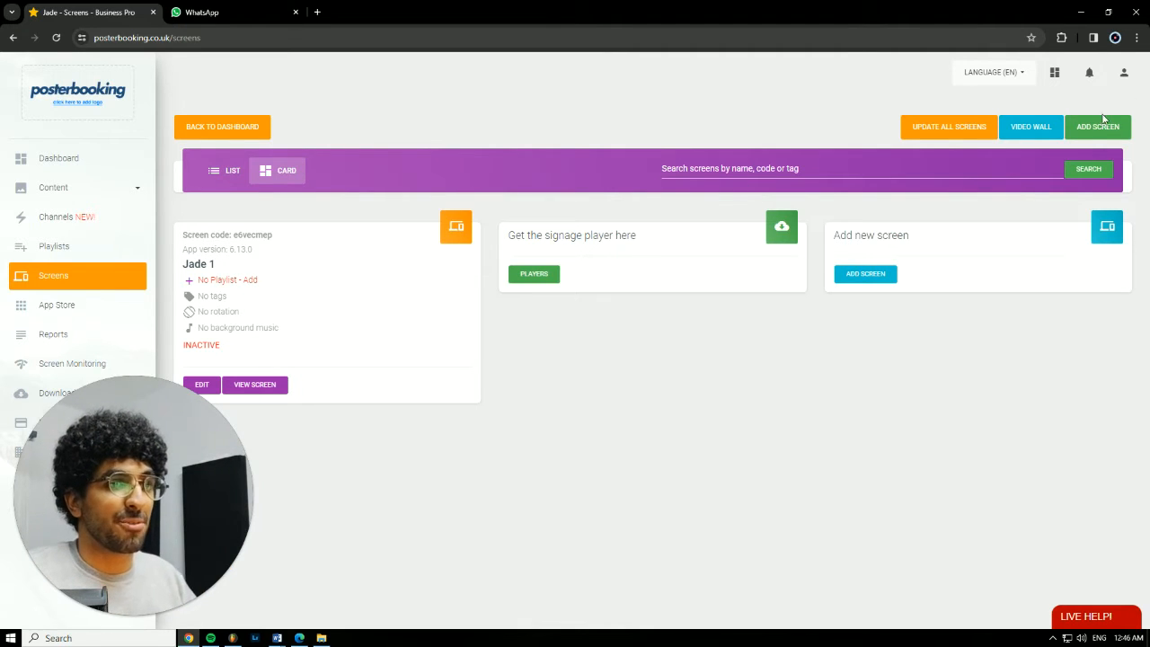
left_click(1096, 126)
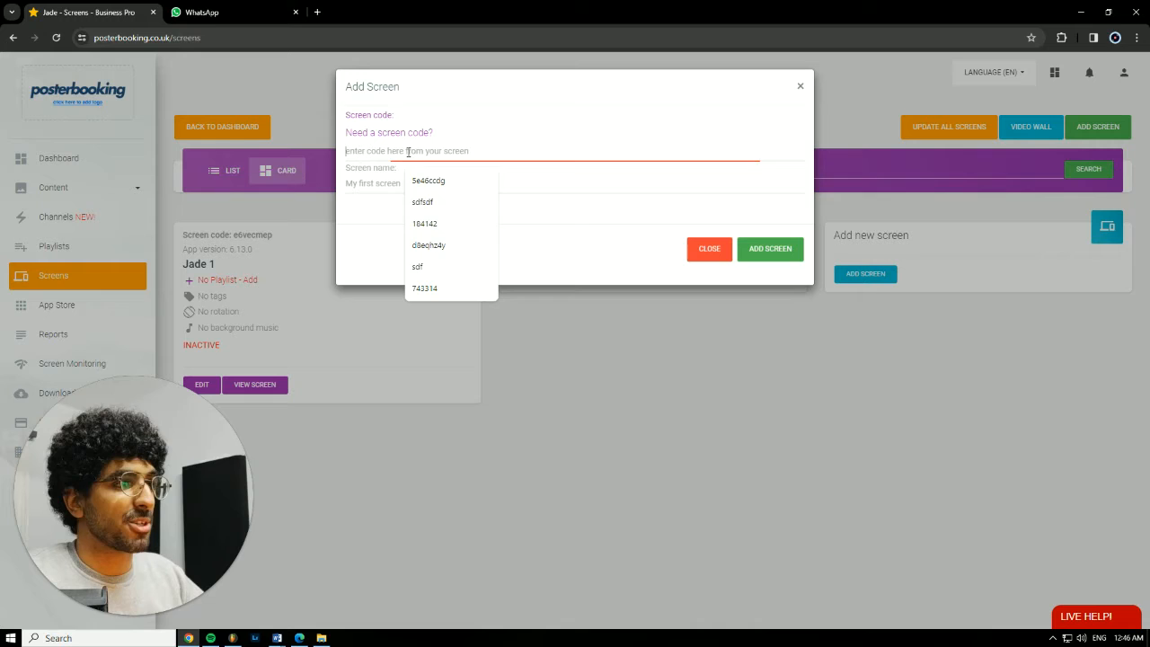
left_click(708, 248)
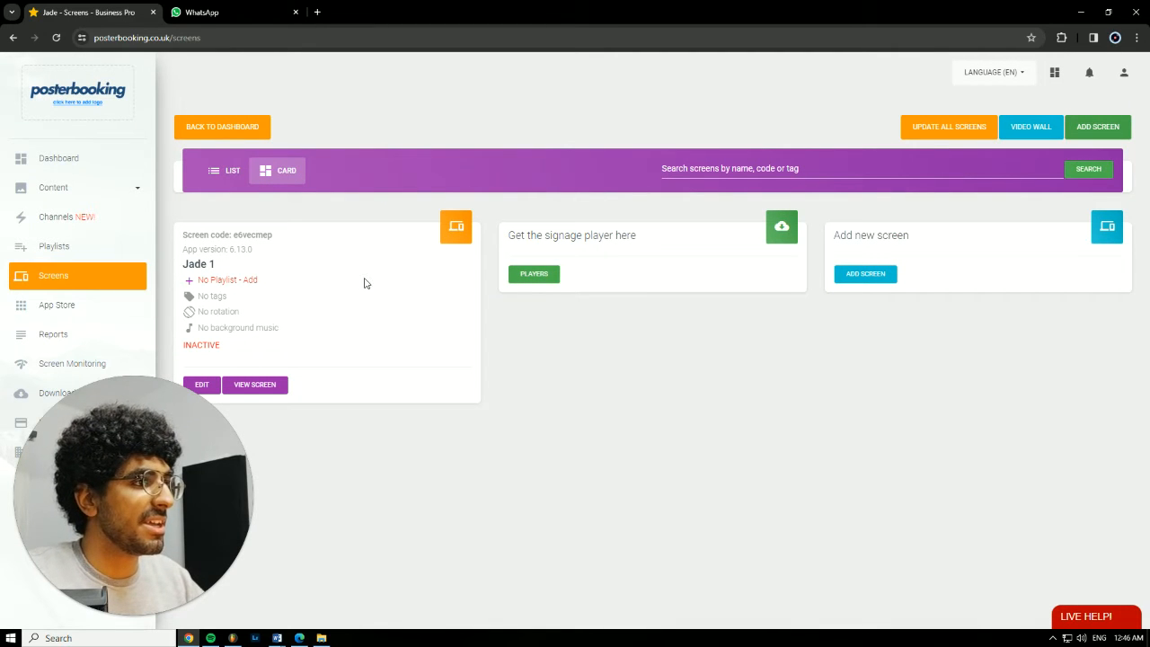
Upload the 22 design image file into the Images / Video content library
left_click(54, 187)
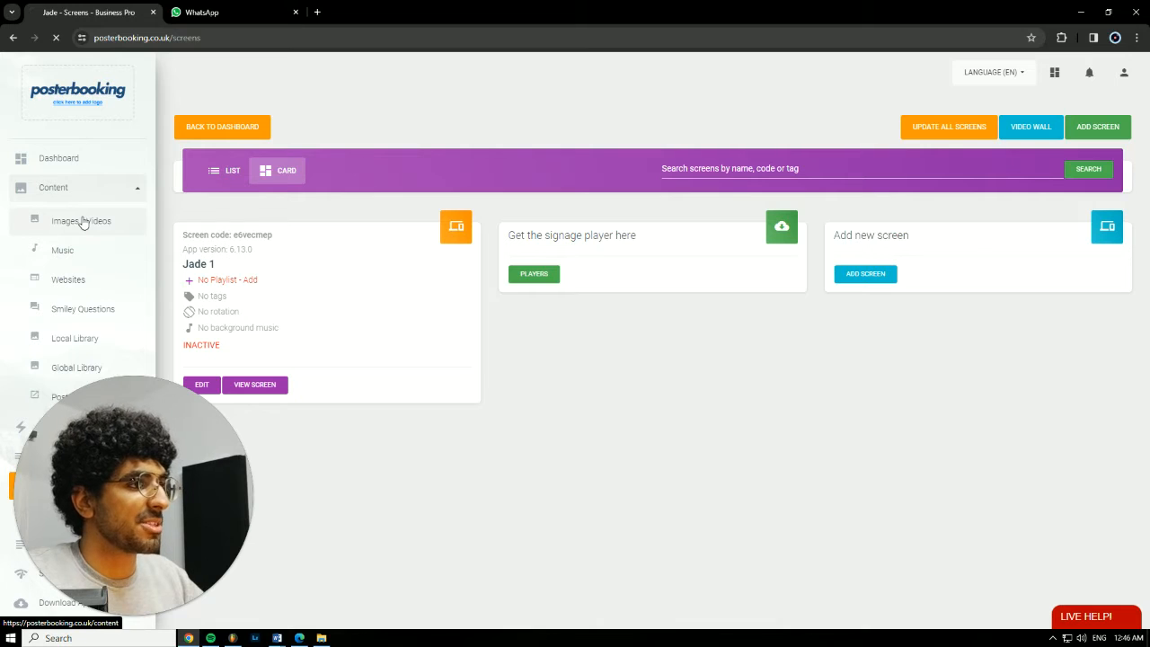
left_click(80, 221)
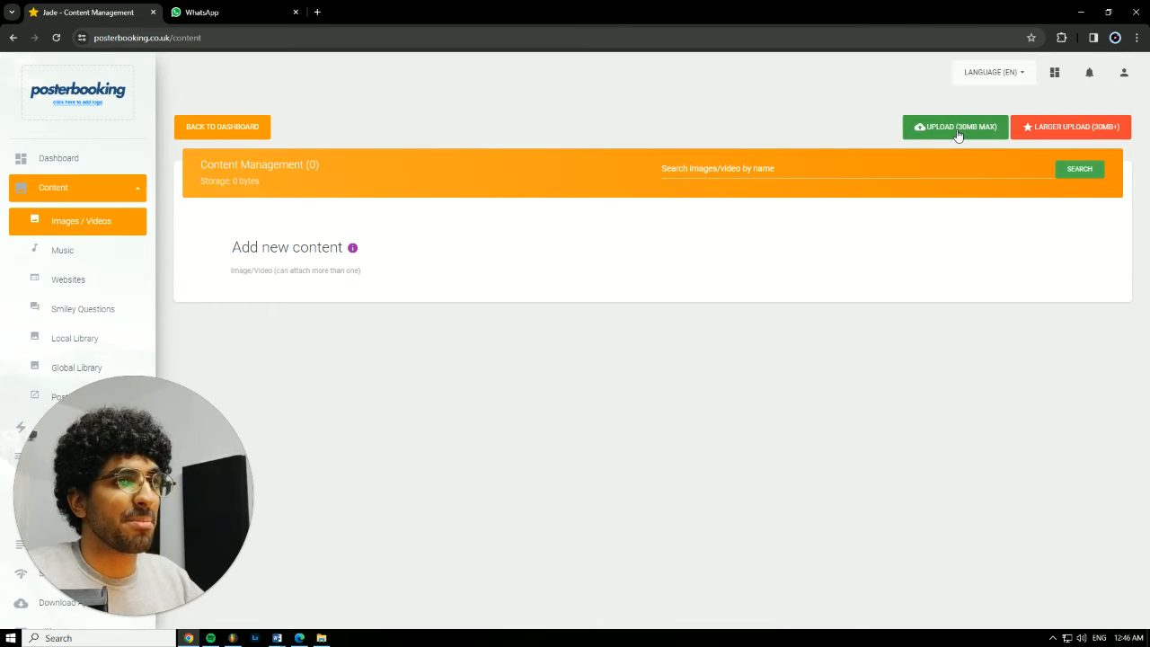
left_click(955, 126)
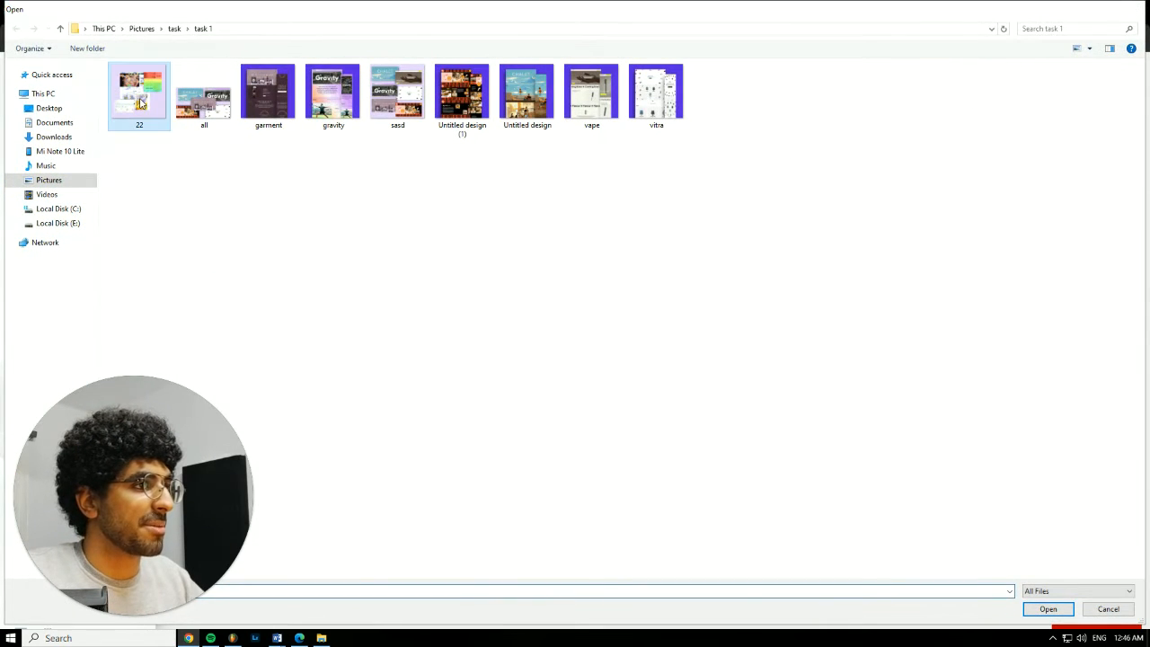
left_click(1047, 609)
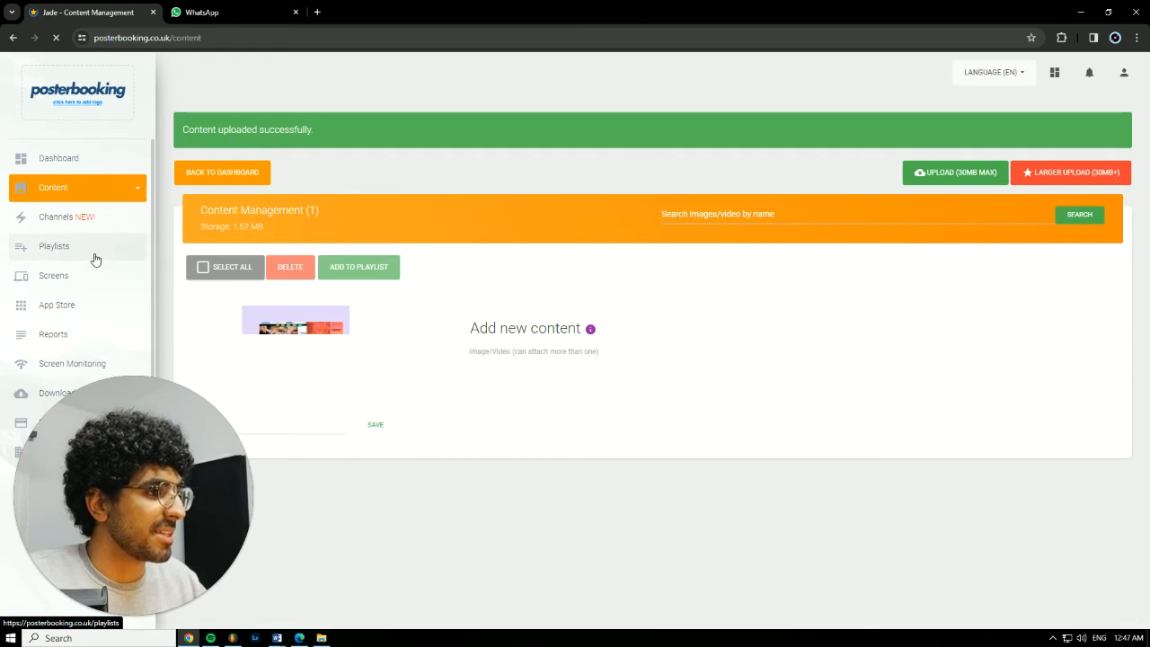
Create a playlist named canva and add the 22.jpg image to it
left_click(53, 246)
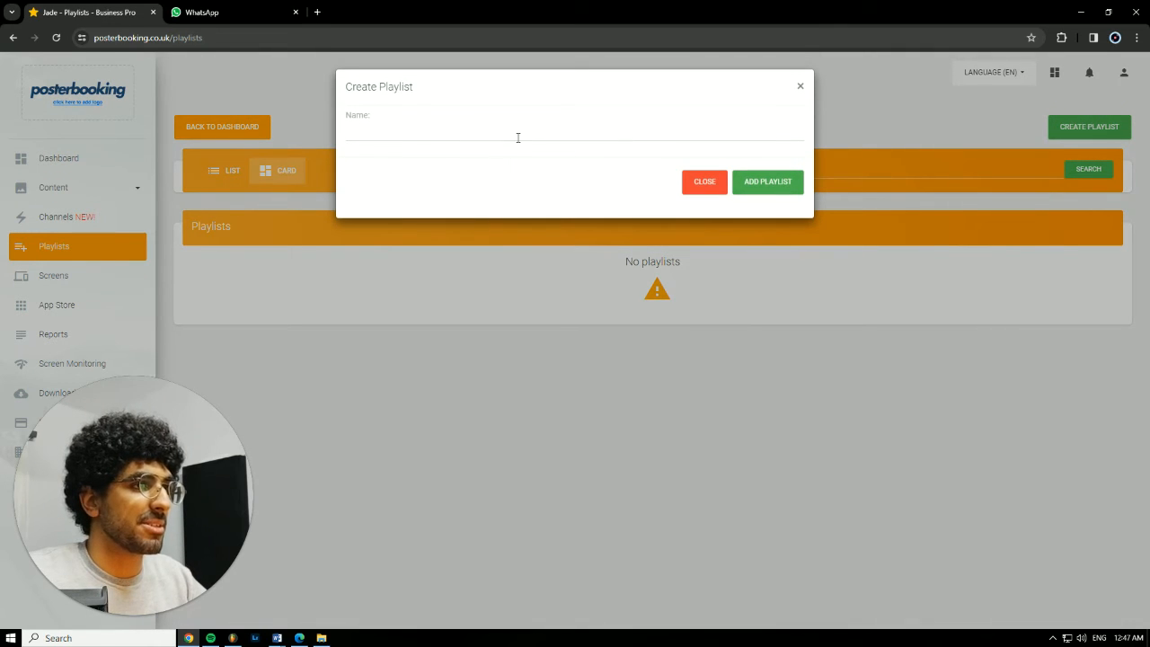
type("canva")
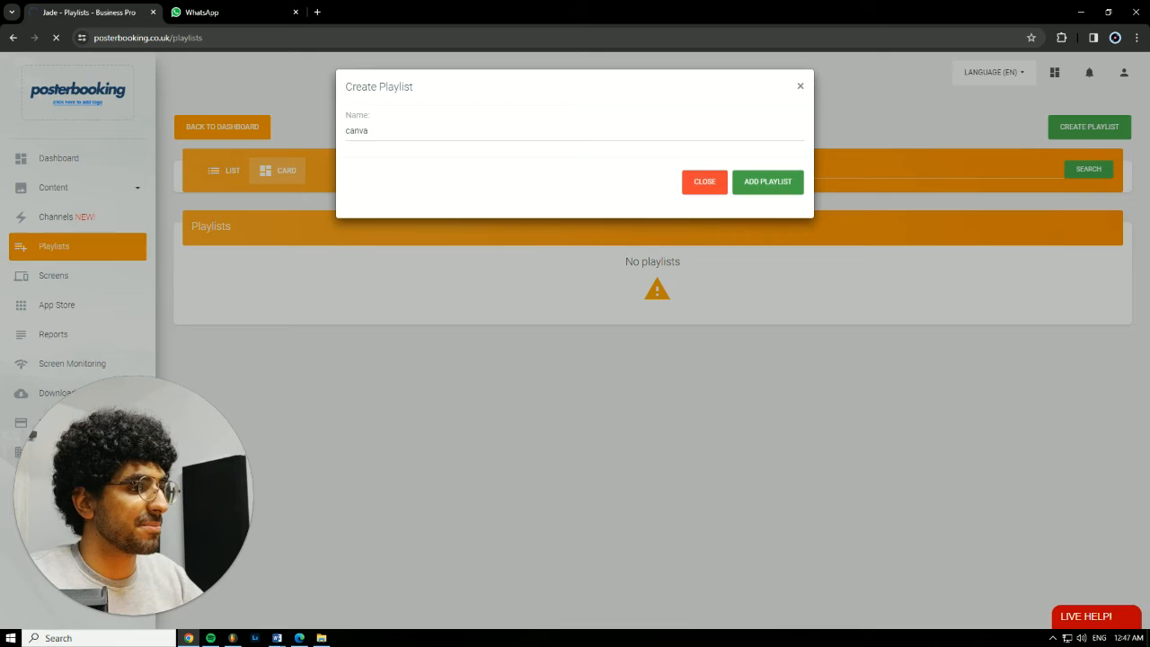
left_click(768, 182)
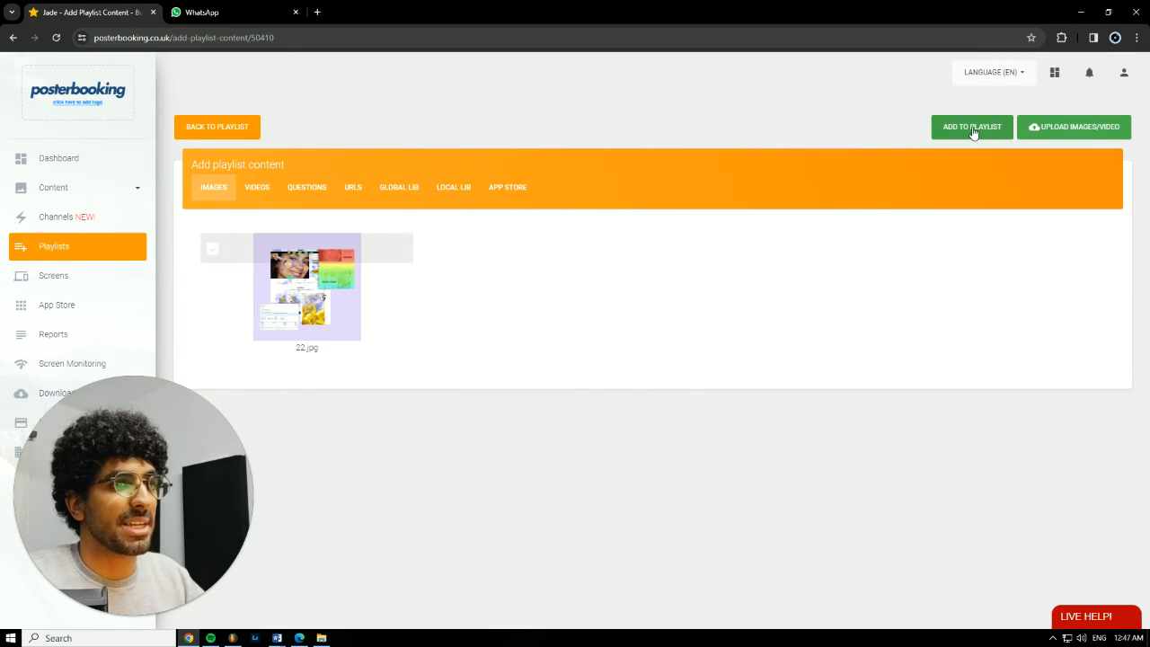
left_click(970, 125)
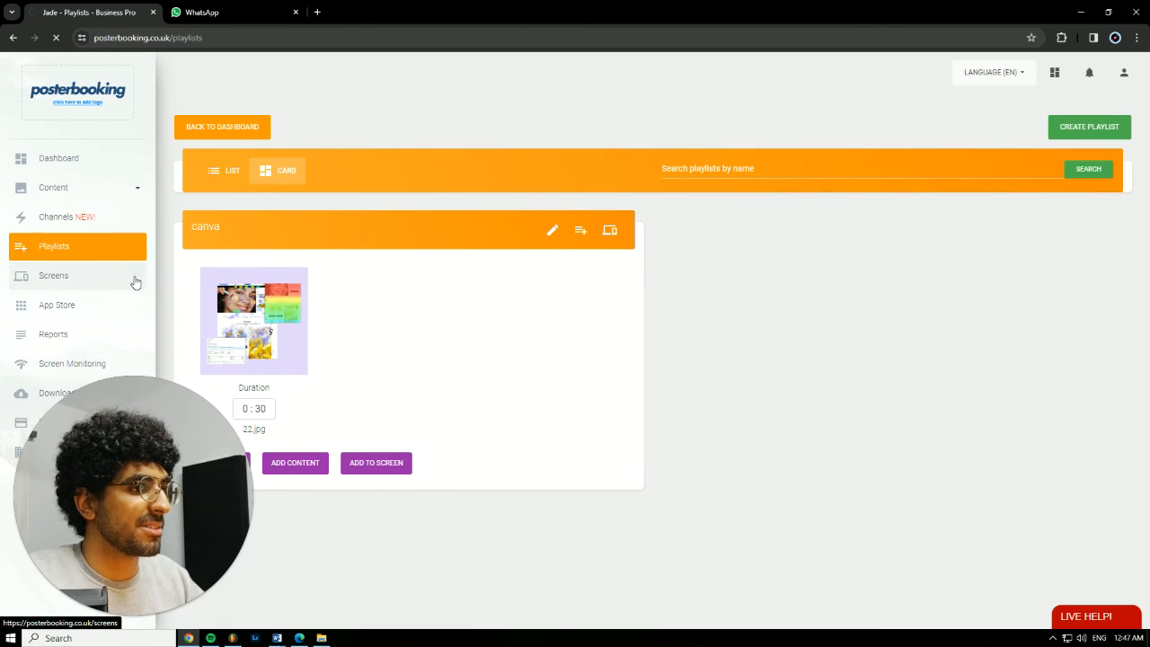
Assign the canva playlist to screen Jade 1 and save the assignment
left_click(54, 276)
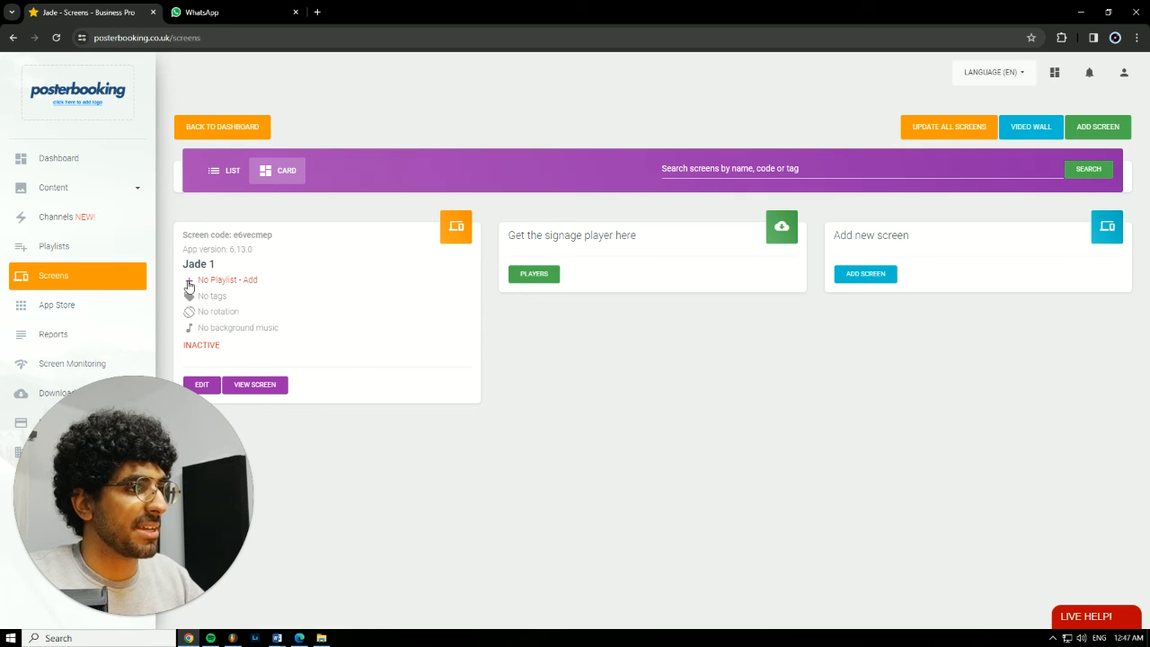
left_click(250, 280)
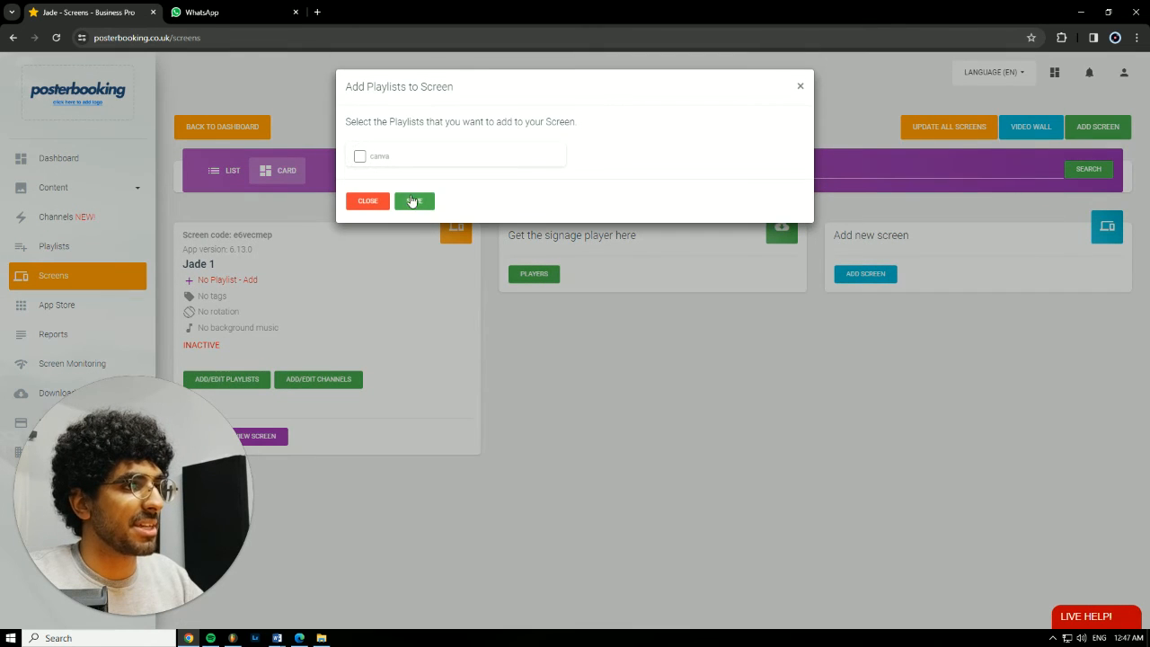
left_click(359, 154)
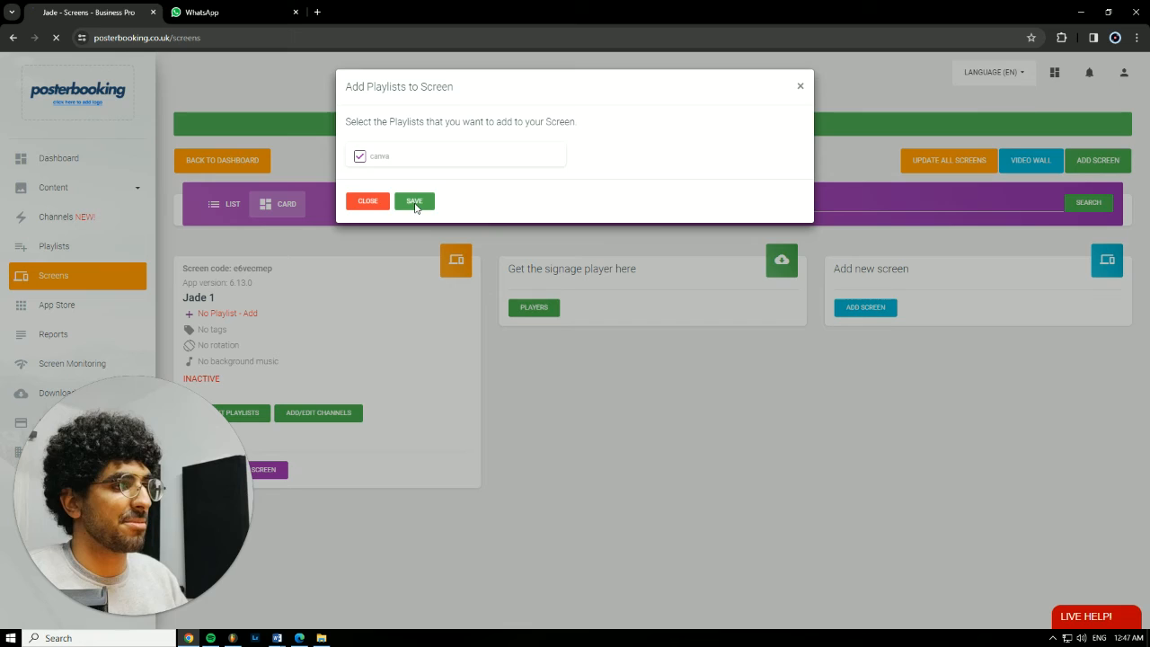
left_click(413, 201)
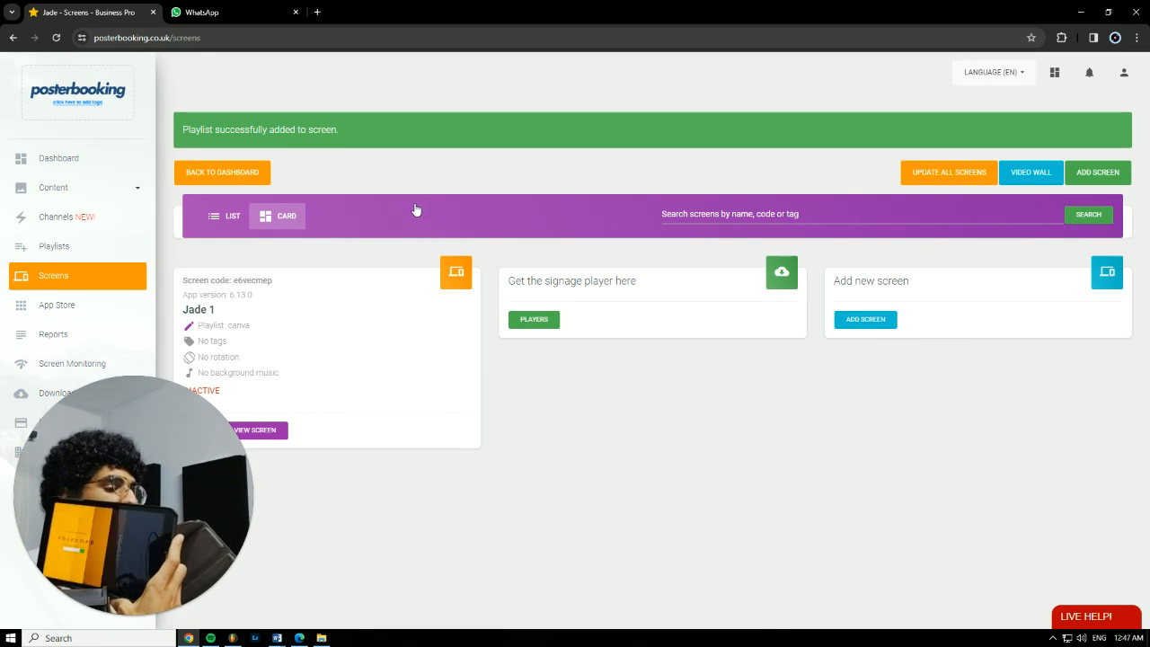